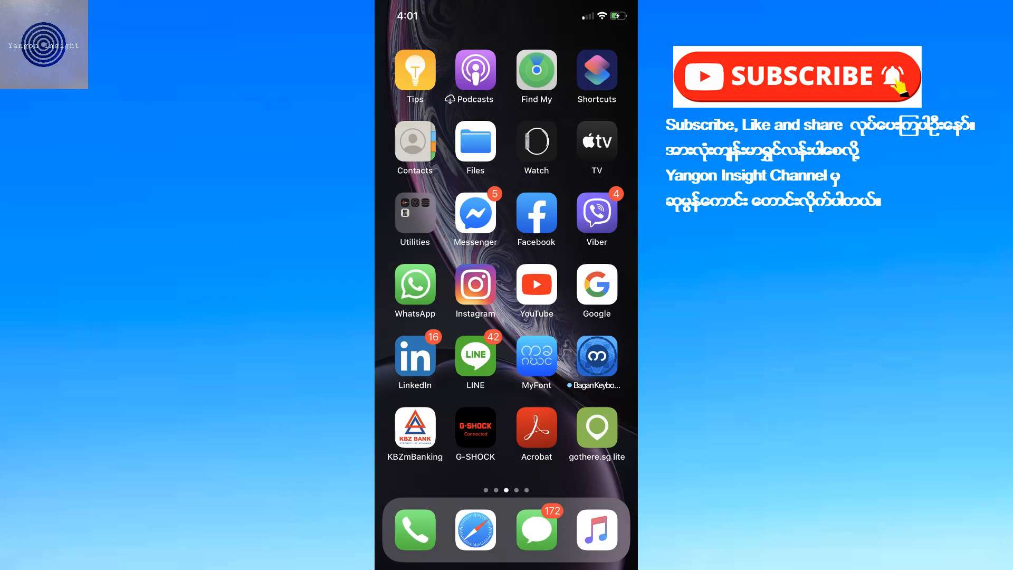
Launch YouTube to the Yangon Insight video on checking Facebook like history
click(535, 285)
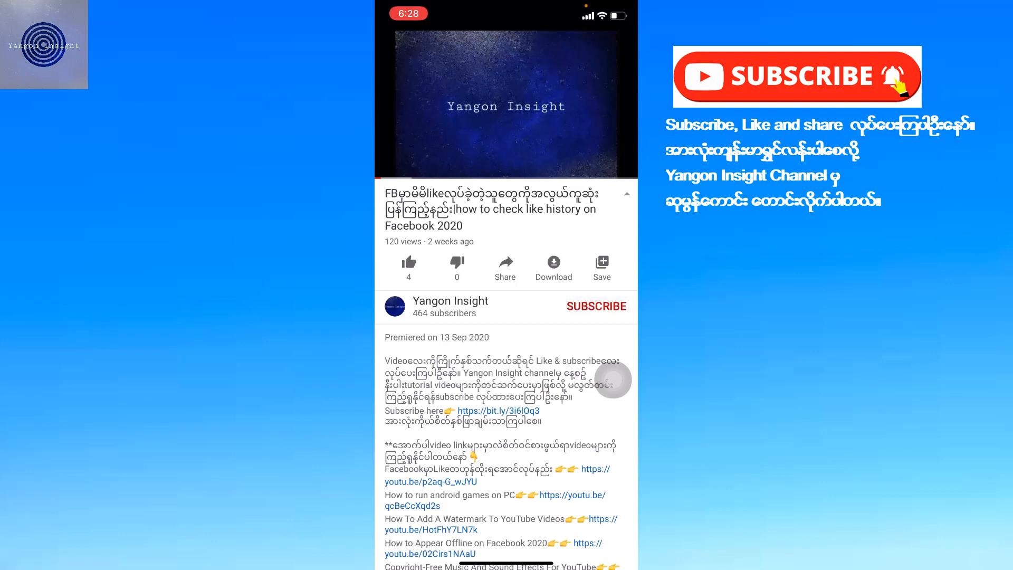
Subscribe to Yangon Insight and tap the notification bell
click(596, 306)
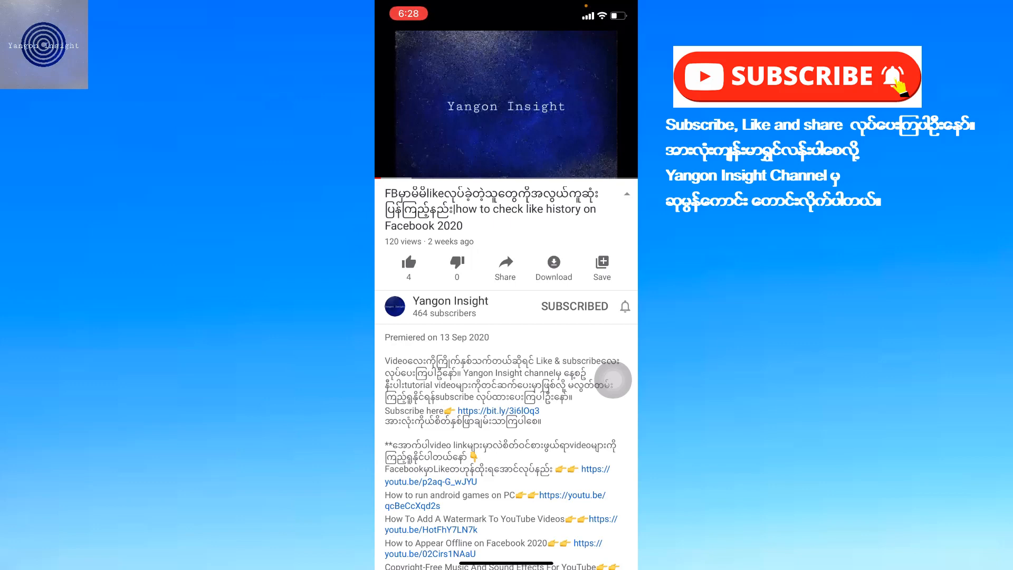
click(624, 306)
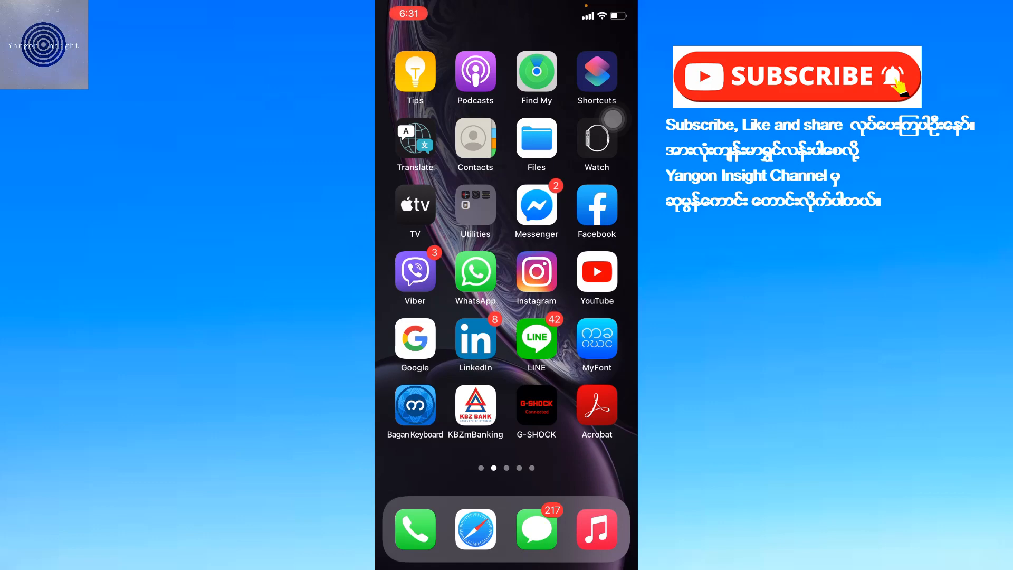
Launch Facebook and show the hamburger menu with shortcuts and settings
click(595, 210)
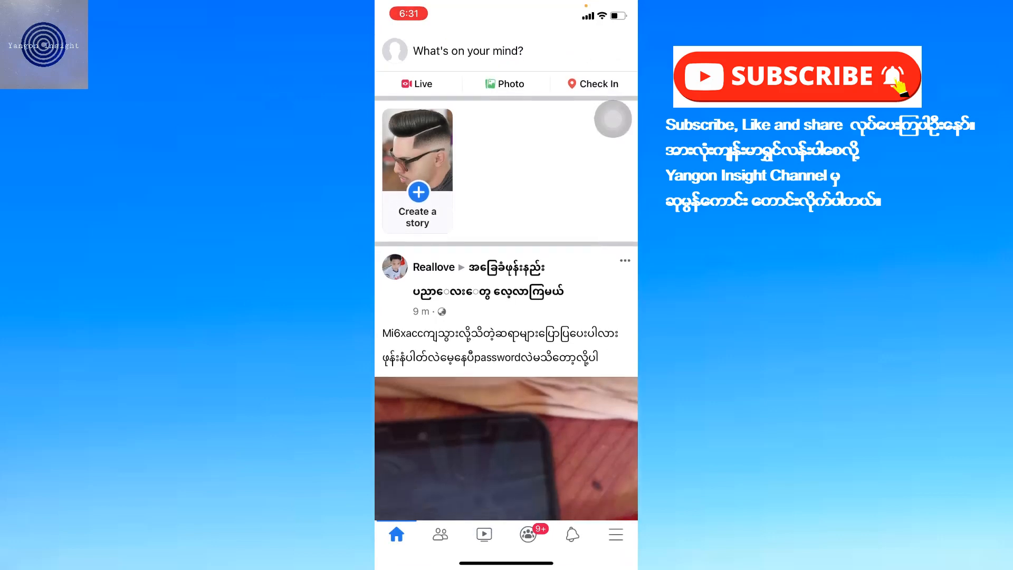
click(615, 534)
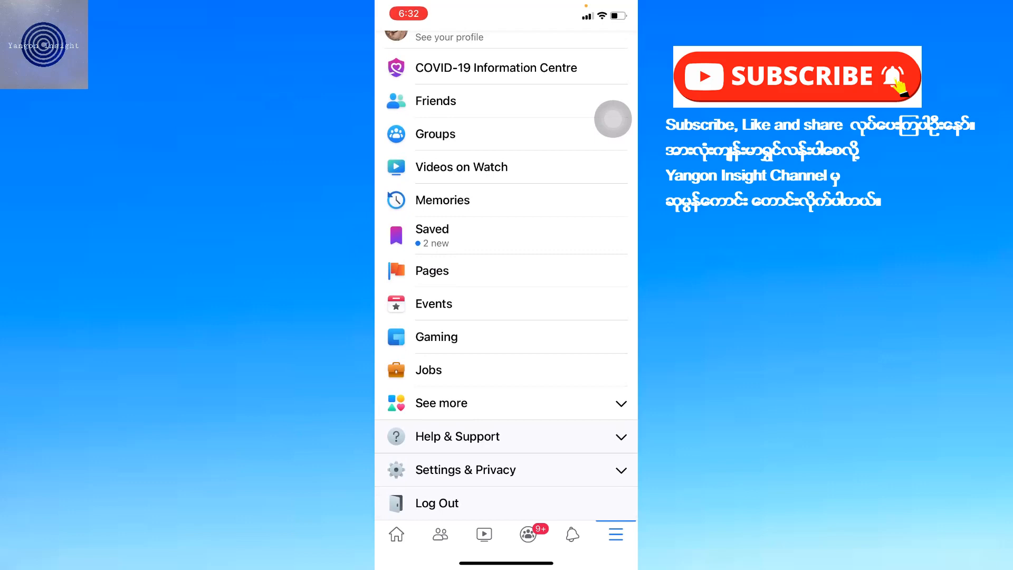
Go through Settings & Privacy > Settings to Media and contacts' Videos and photos
click(466, 469)
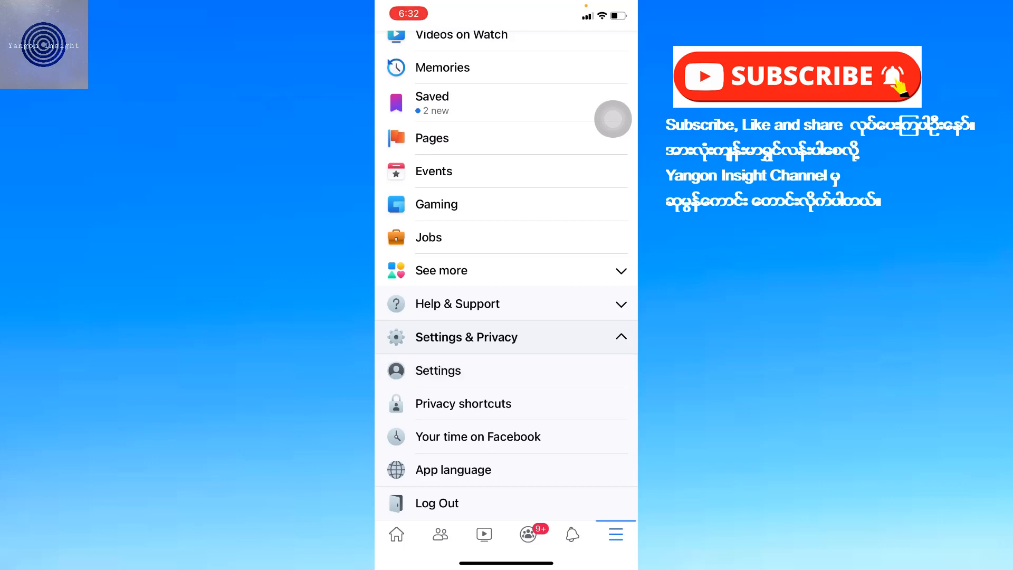
click(438, 370)
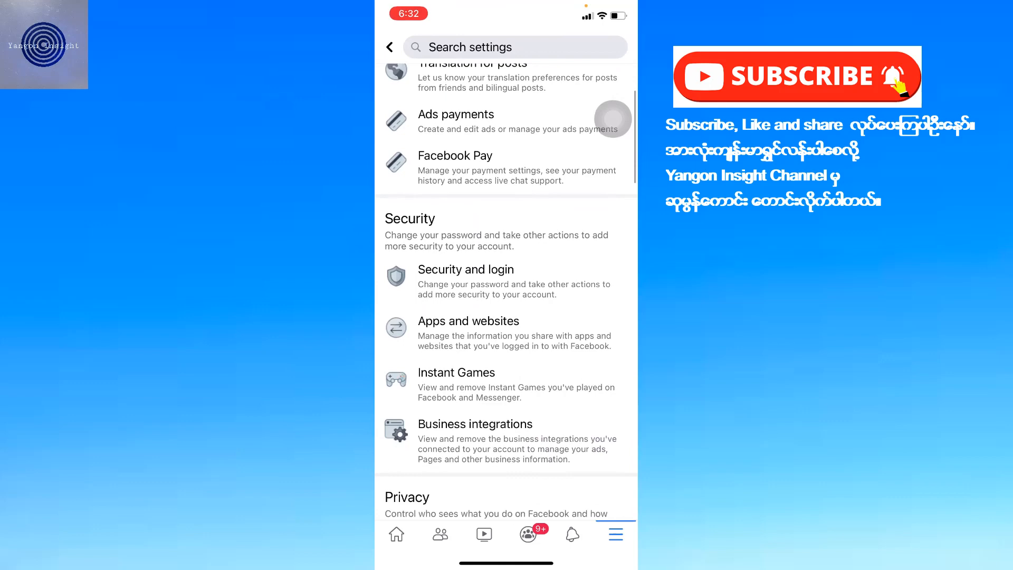
scroll(down, 3)
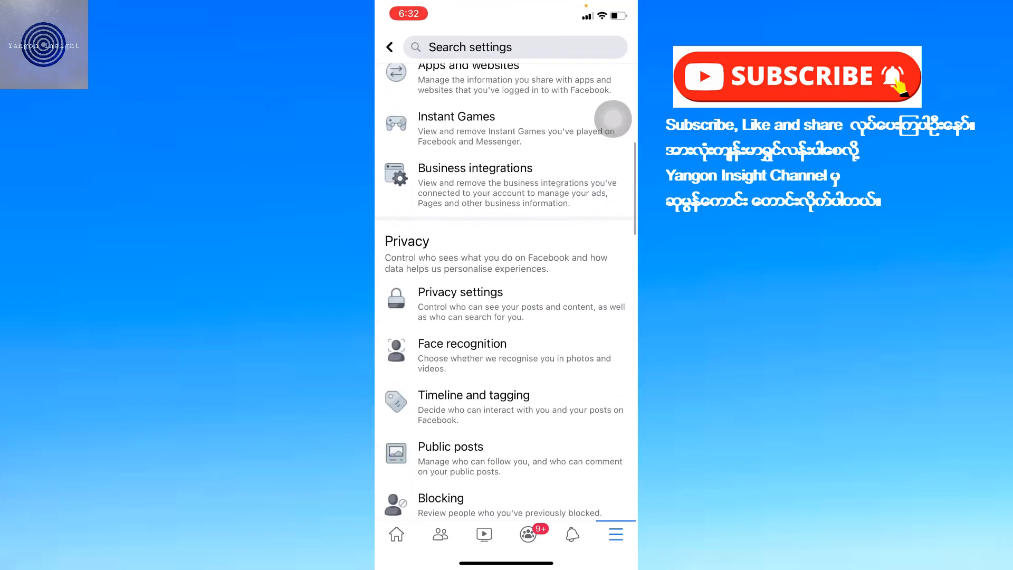
scroll(down, 3)
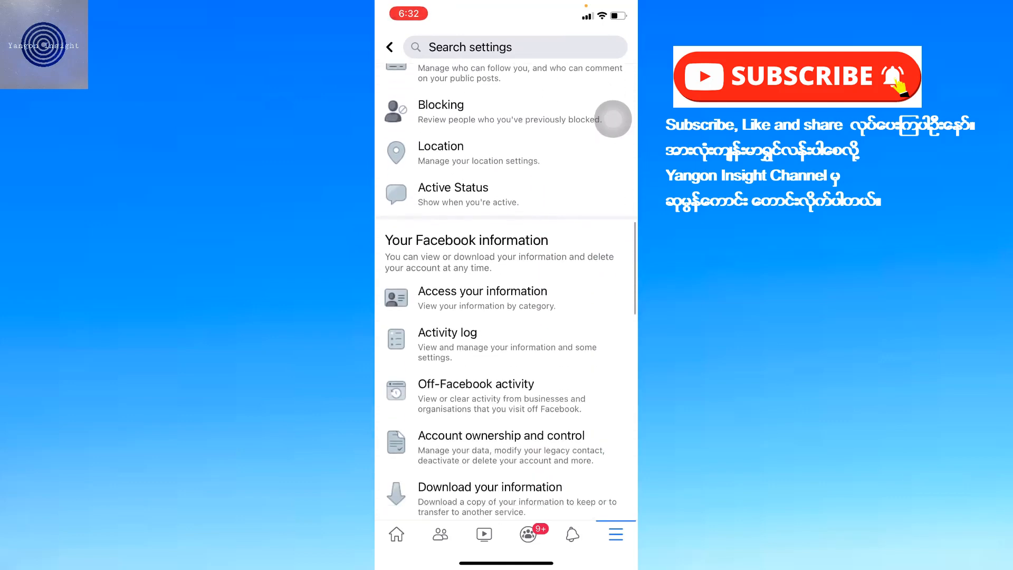
scroll(down, 3)
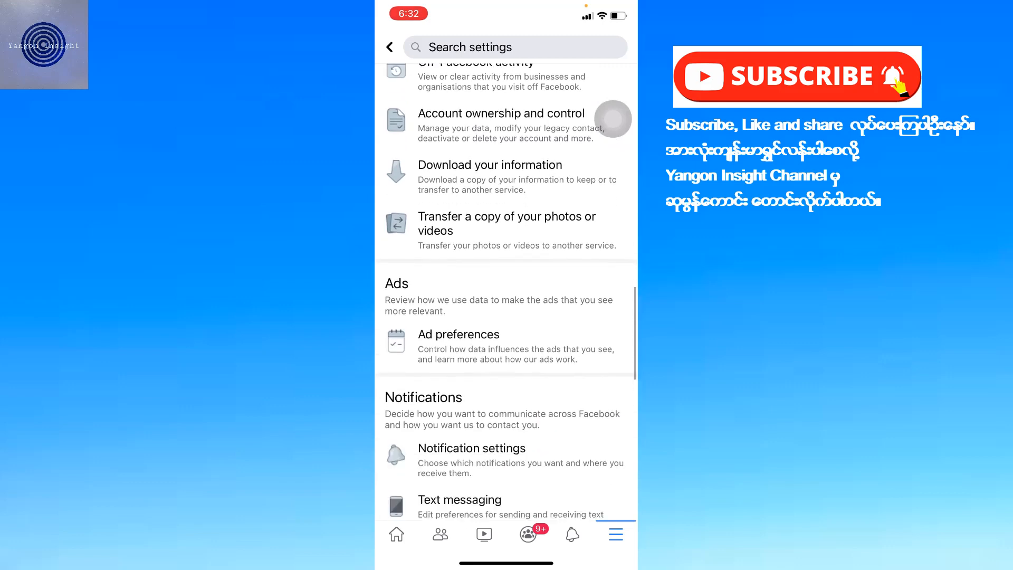
scroll(down, 3)
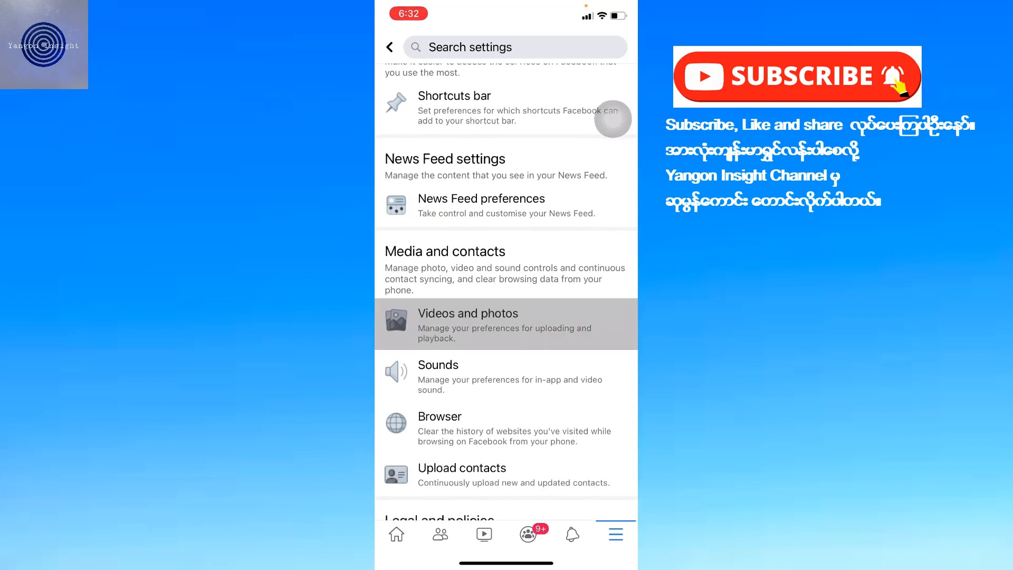
click(467, 323)
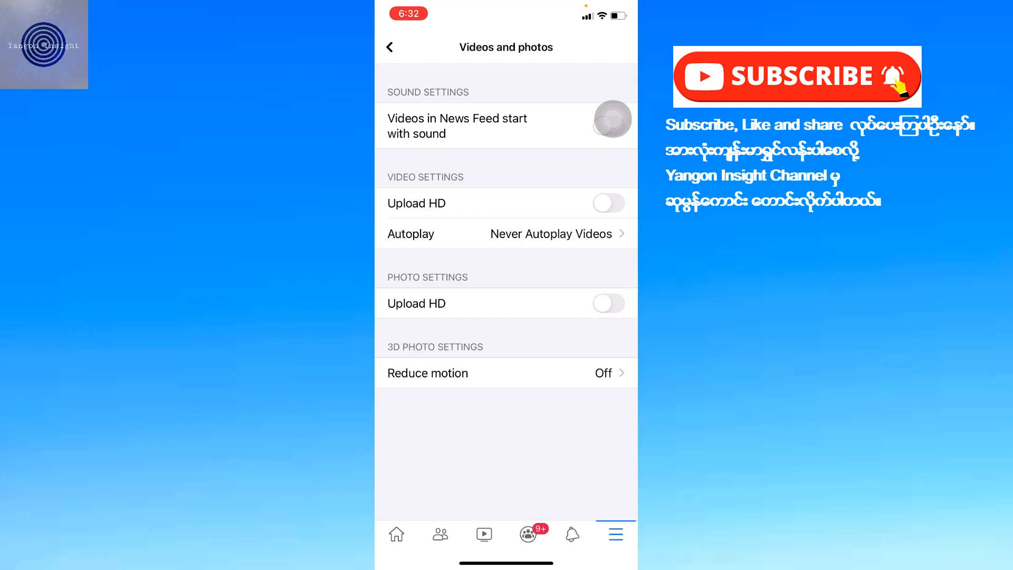
Toggle on Upload HD under Video Settings and under Photo Settings
click(608, 203)
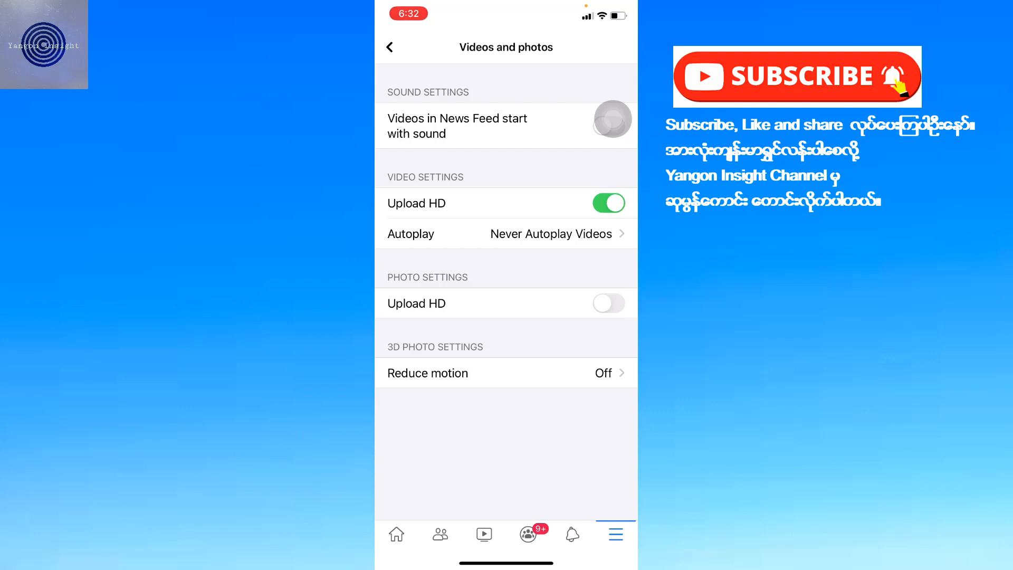
click(608, 304)
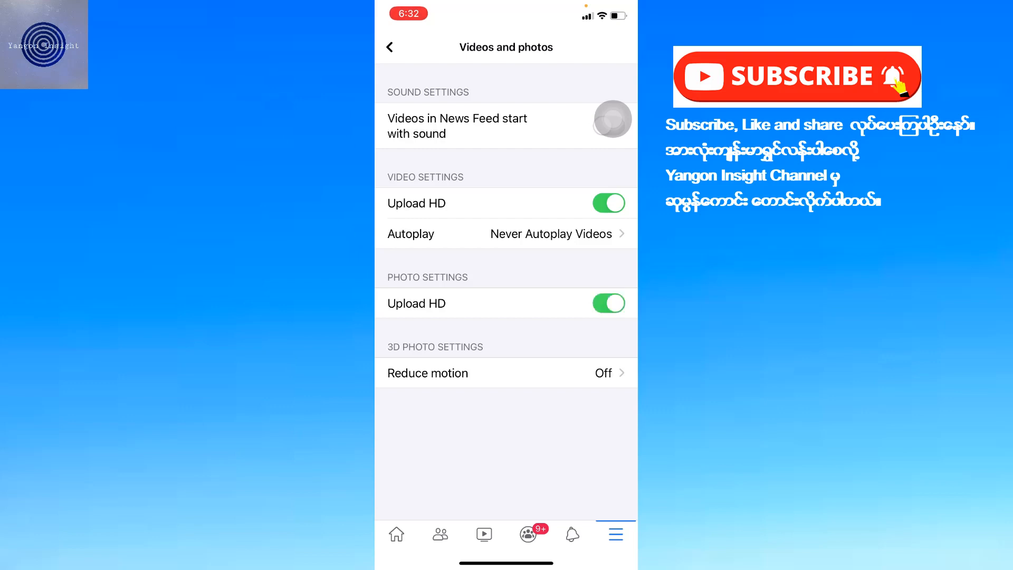